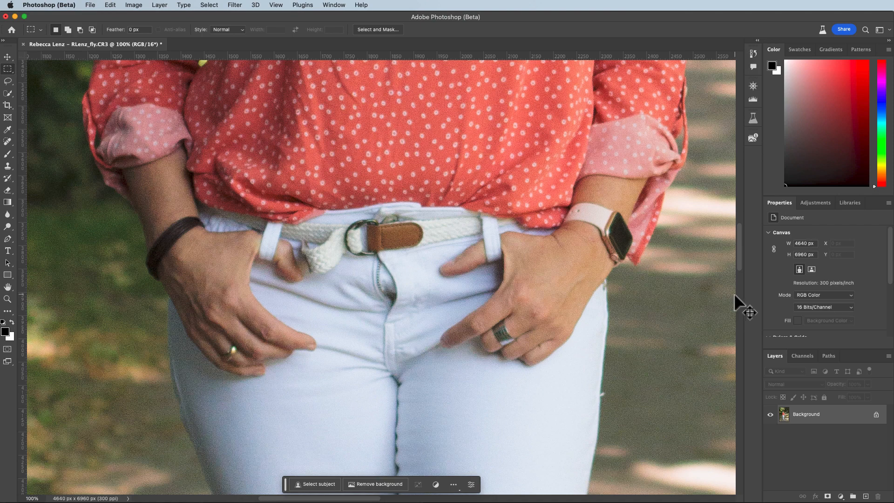
{"action": "mouse_move", "coordinate": [735, 294]}
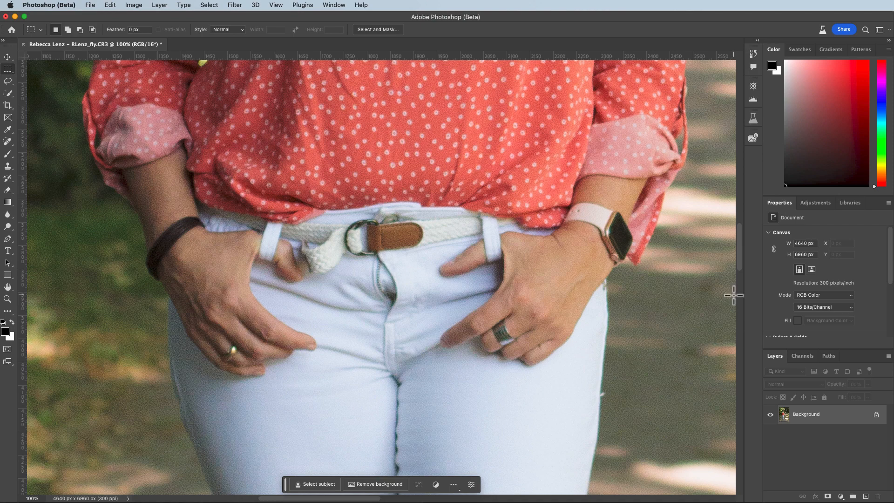
Step: Duplicate the Background photo into a new Layer 1 above it
{"action": "key", "text": "cmd+j"}
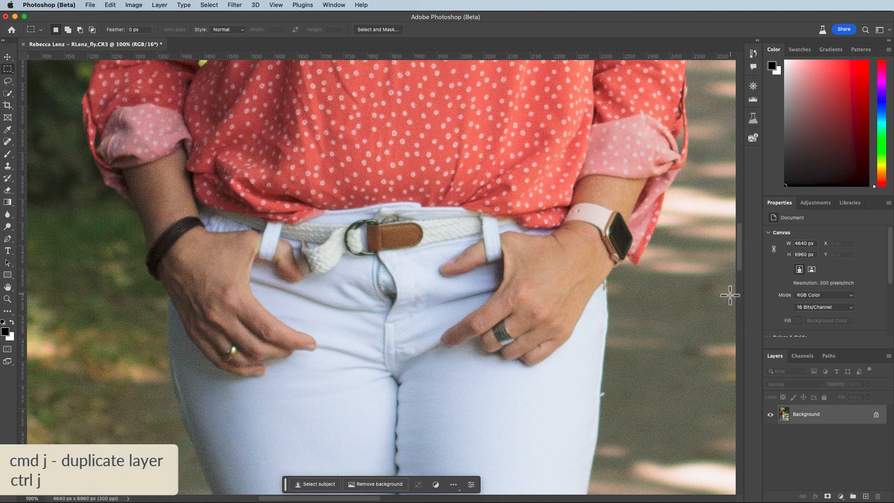
{"action": "key", "text": "cmd+j"}
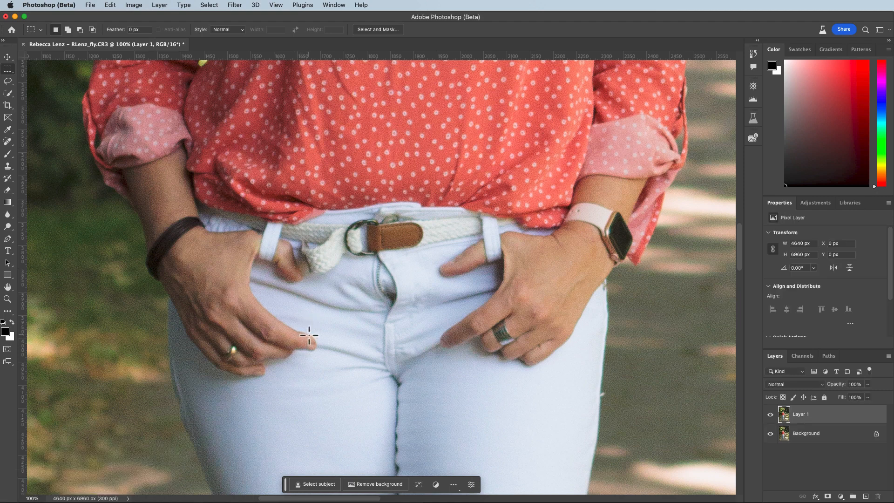
Step: Marquee-select the belt and fly area on Layer 1 and start a Warp transform
{"action": "key", "text": "m"}
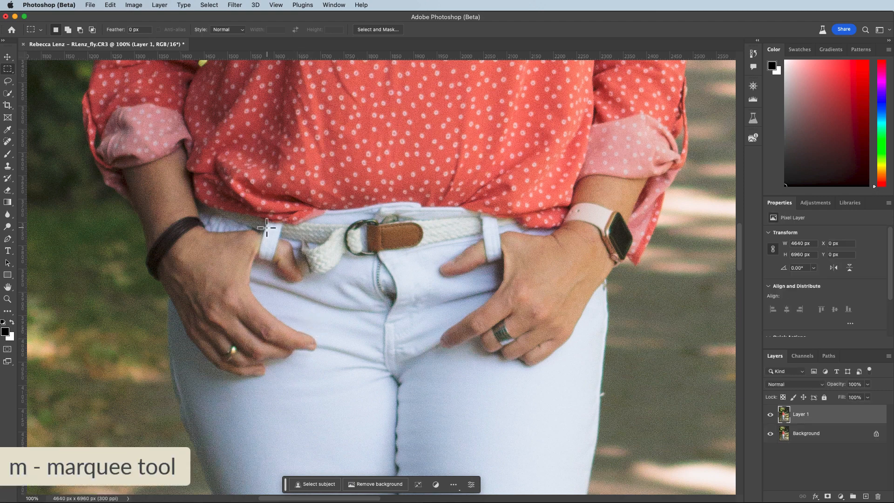
{"action": "left_click_drag", "start_coordinate": [274, 220], "coordinate": [490, 363]}
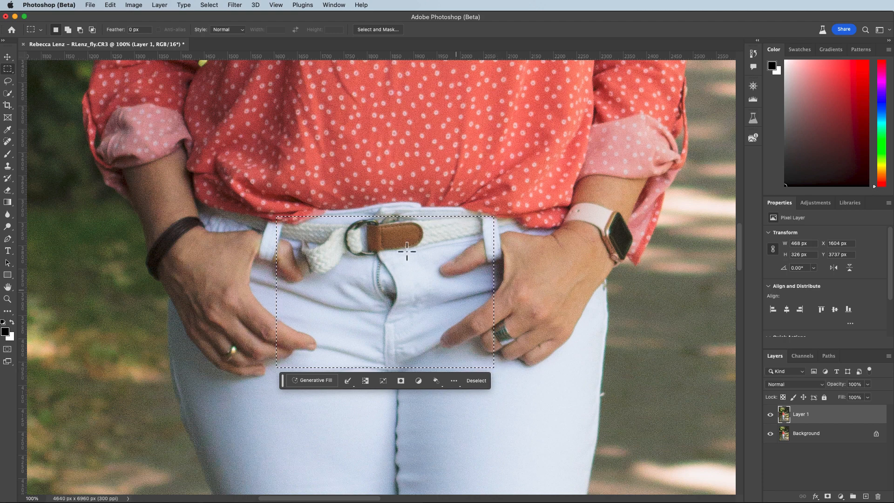
{"action": "left_click", "coordinate": [110, 5]}
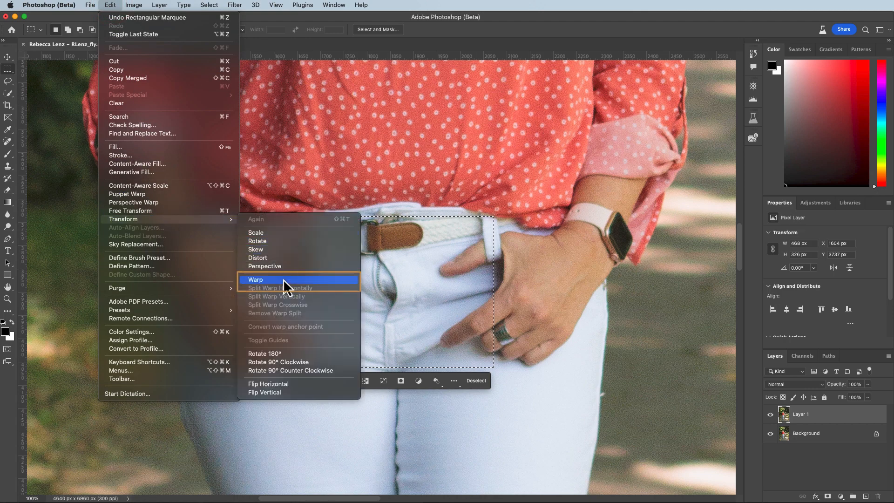
{"action": "left_click", "coordinate": [255, 279]}
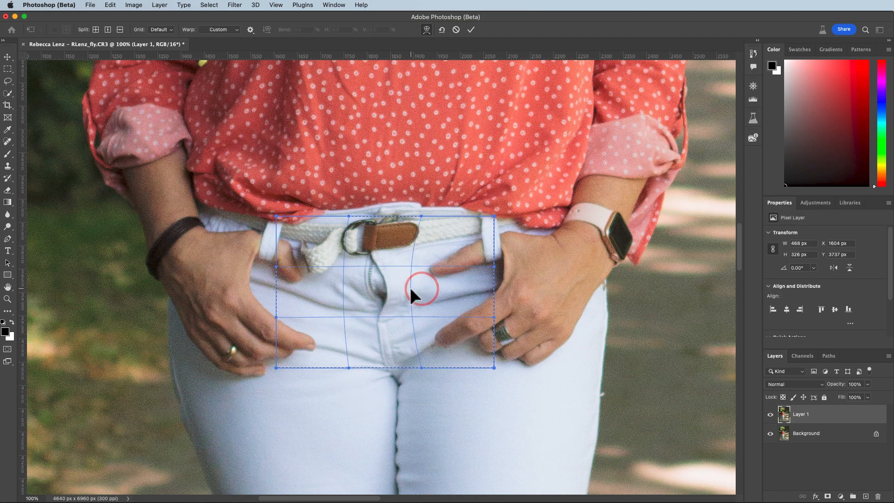
Step: Drag the warp grid to pull the fabric across the open fly and commit the warp
{"action": "left_click_drag", "start_coordinate": [421, 288], "coordinate": [342, 285]}
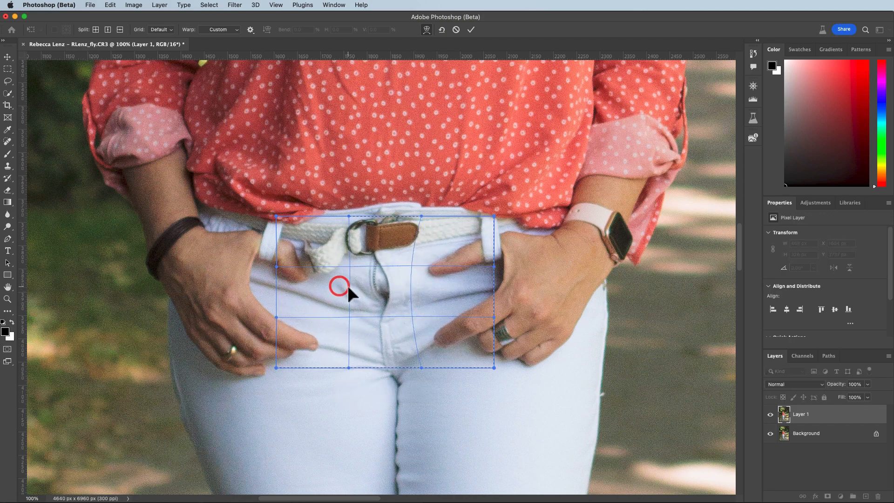
{"action": "left_click_drag", "start_coordinate": [350, 291], "coordinate": [410, 288]}
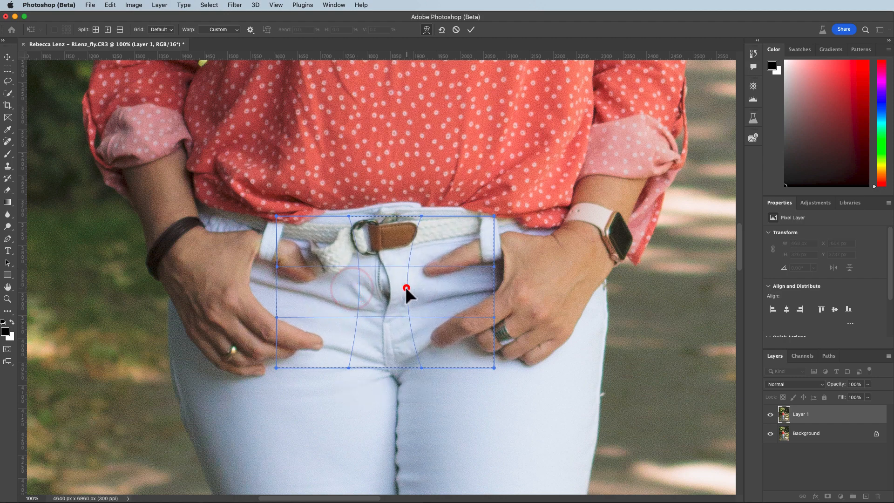
{"action": "left_click_drag", "start_coordinate": [406, 287], "coordinate": [398, 297]}
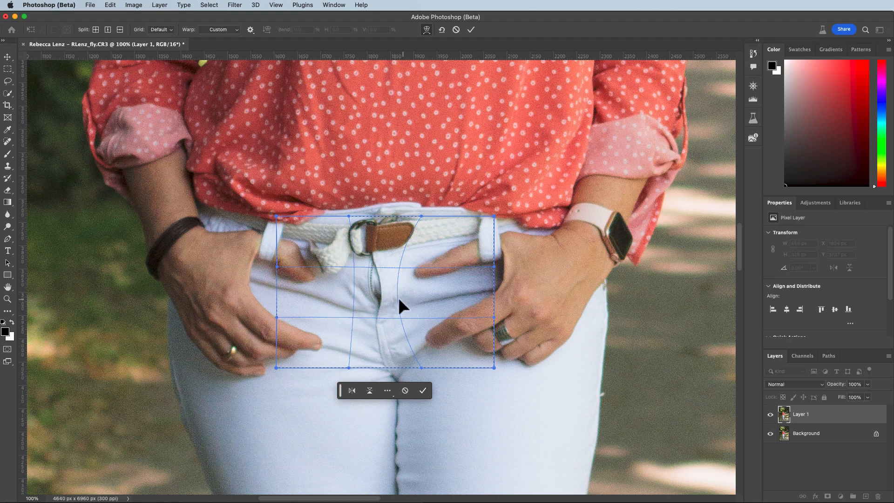
{"action": "left_click", "coordinate": [471, 29]}
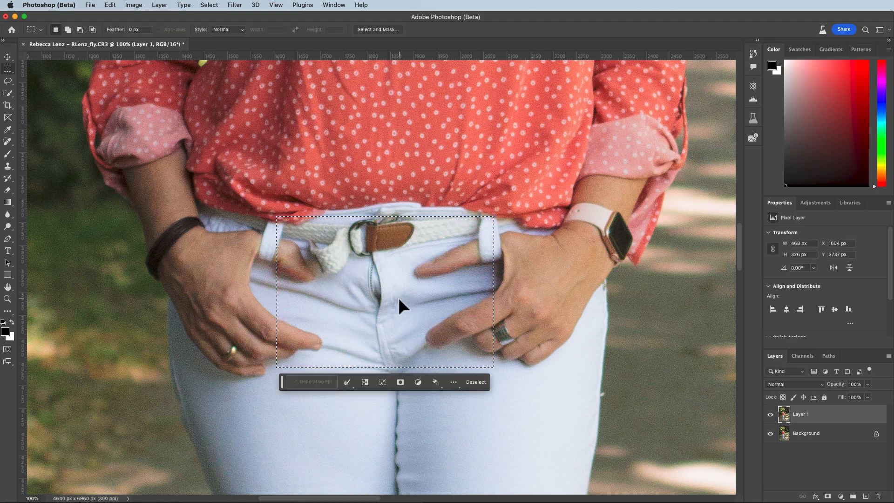
{"action": "key", "text": "cmd+d"}
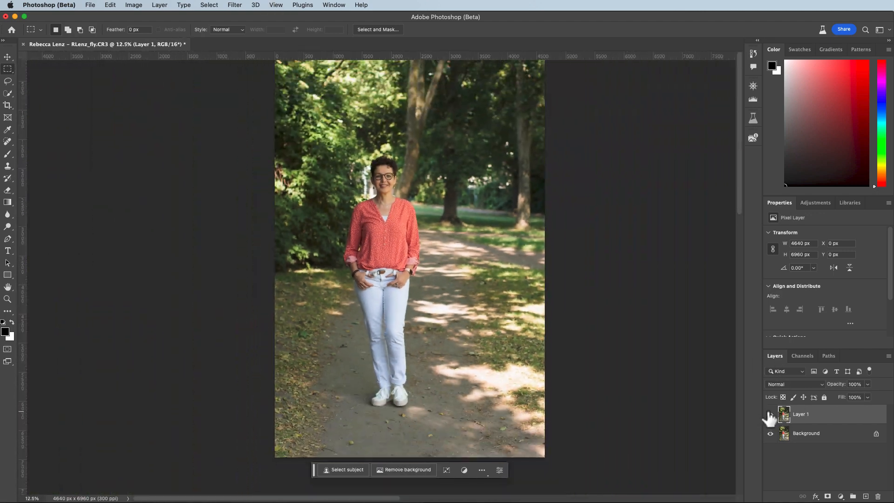
{"action": "left_click", "coordinate": [772, 414]}
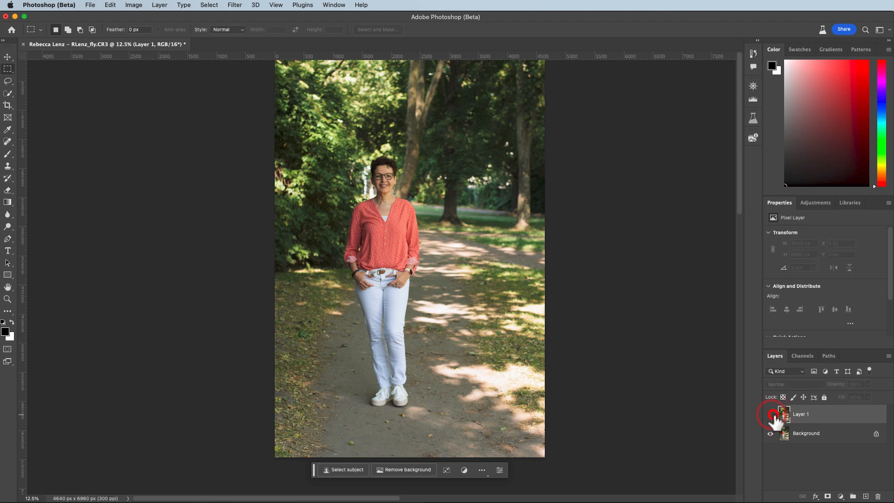
{"action": "left_click", "coordinate": [783, 414]}
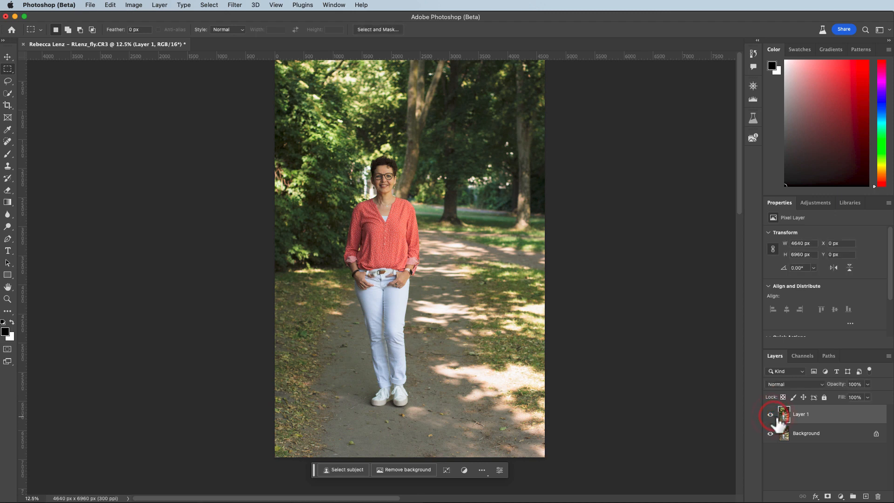
{"action": "left_click", "coordinate": [771, 414]}
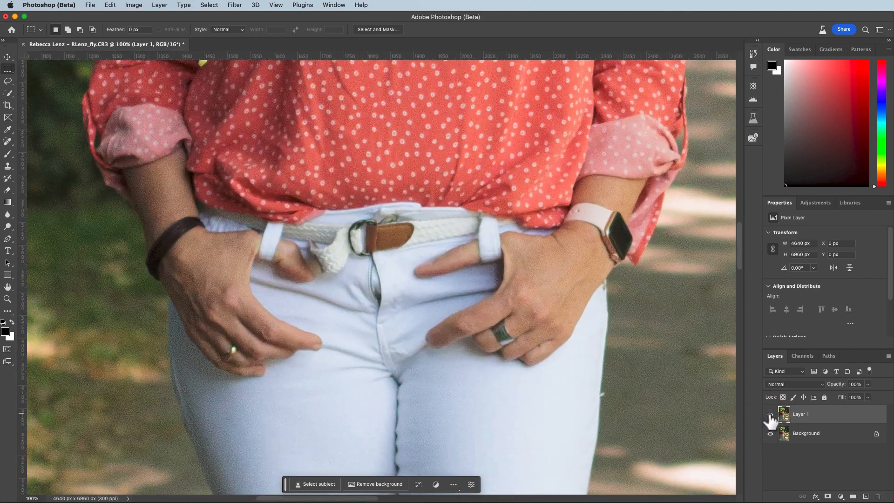
{"action": "left_click", "coordinate": [770, 415]}
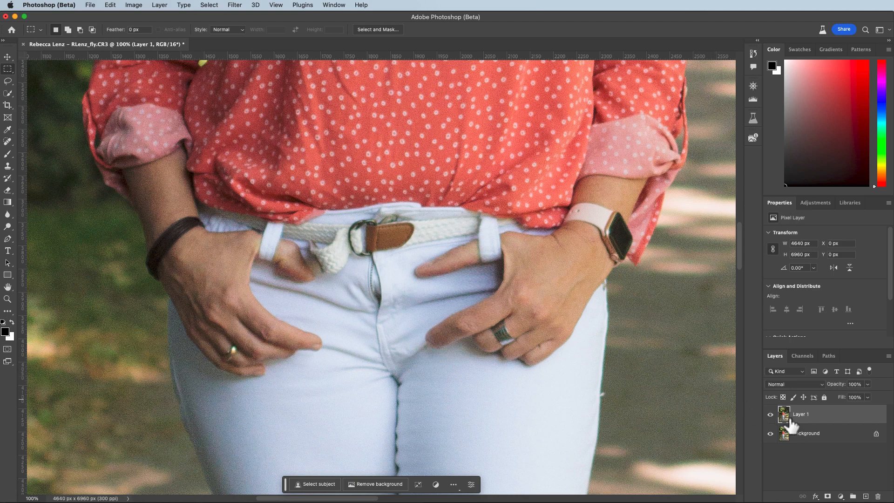
Step: Duplicate Layer 1, select around the fly and hands, and start a second Warp
{"action": "key", "text": "cmd+j"}
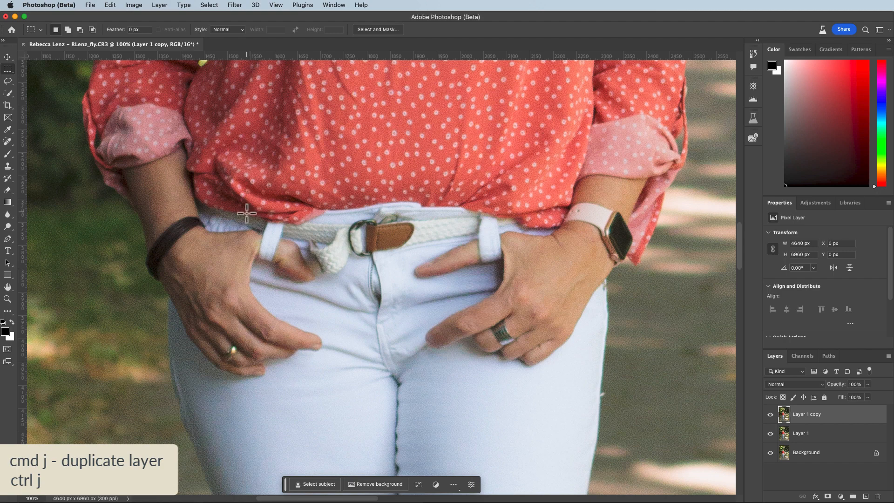
{"action": "left_click_drag", "start_coordinate": [249, 215], "coordinate": [525, 368]}
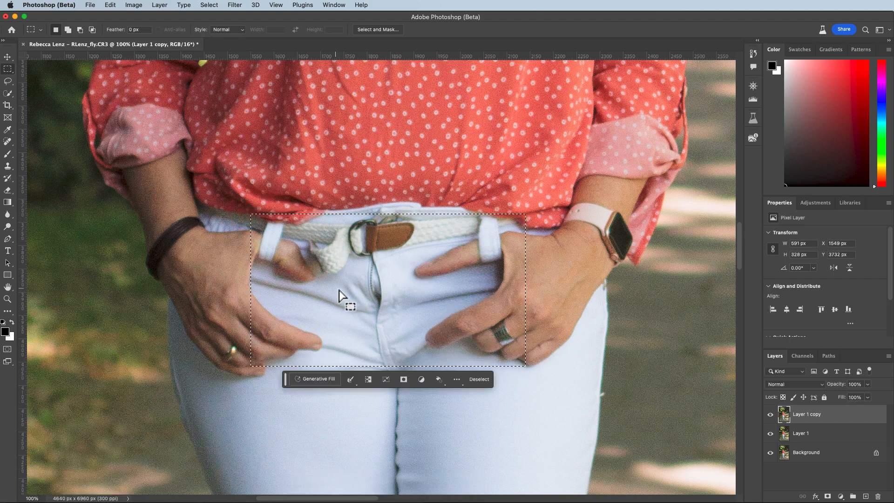
{"action": "left_click", "coordinate": [109, 6]}
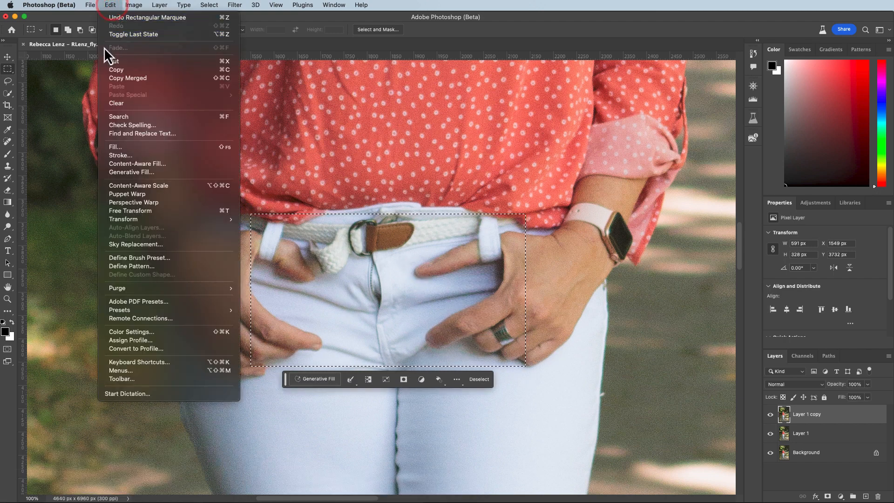
{"action": "mouse_move", "coordinate": [123, 219]}
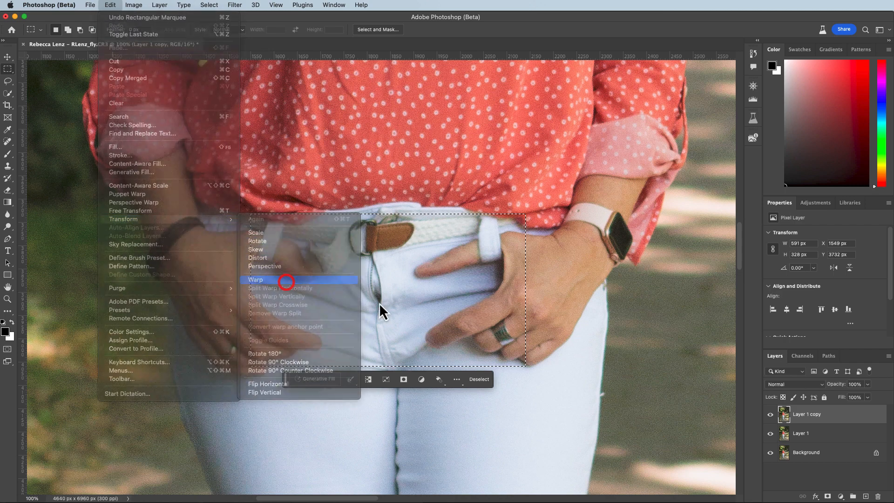
{"action": "left_click", "coordinate": [256, 279]}
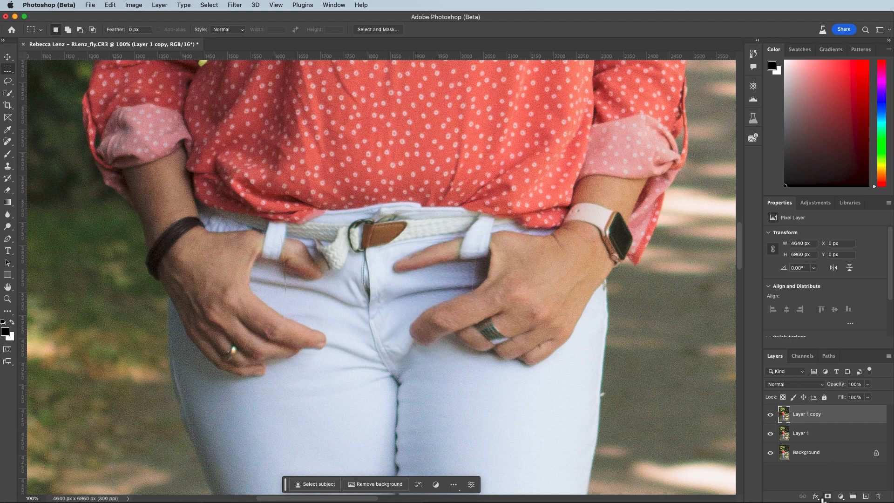
Step: Add a white layer mask to Layer 1 copy and switch to the Brush tool
{"action": "left_click", "coordinate": [828, 496]}
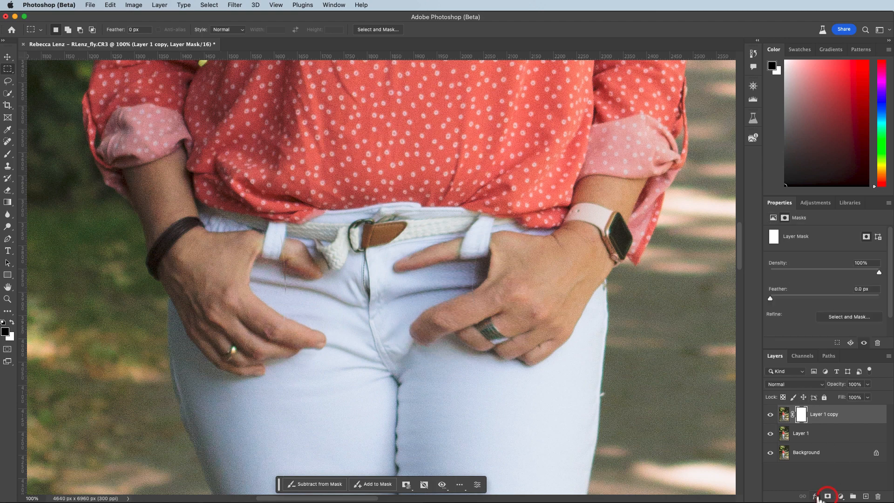
{"action": "mouse_move", "coordinate": [823, 480]}
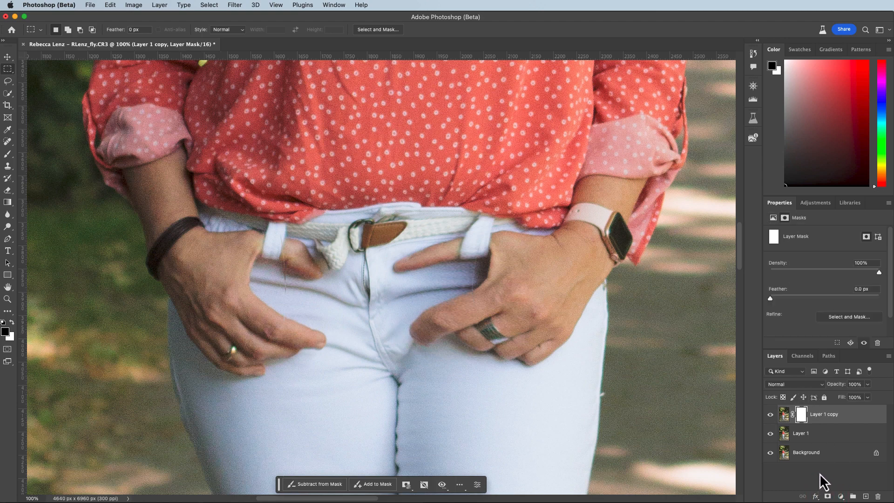
{"action": "key", "text": "b"}
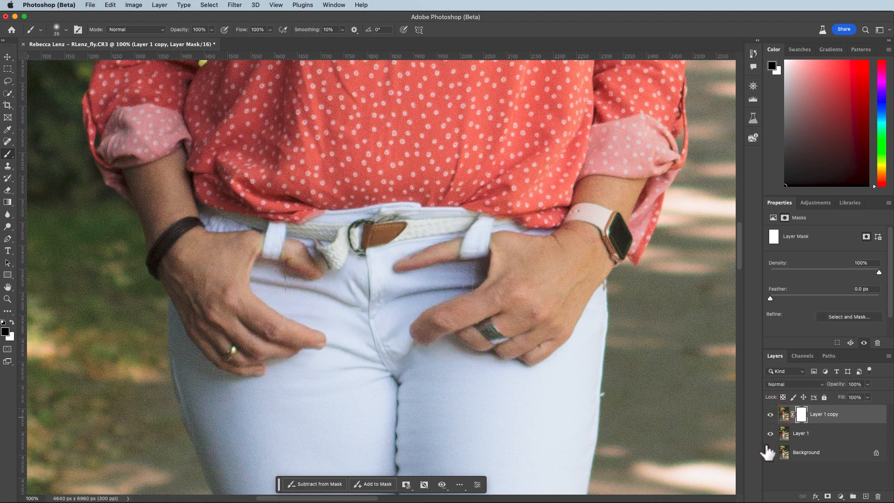
Step: Toggle layer visibility to compare the original against the closed-fly edit, then show all layers
{"action": "left_click", "coordinate": [770, 452]}
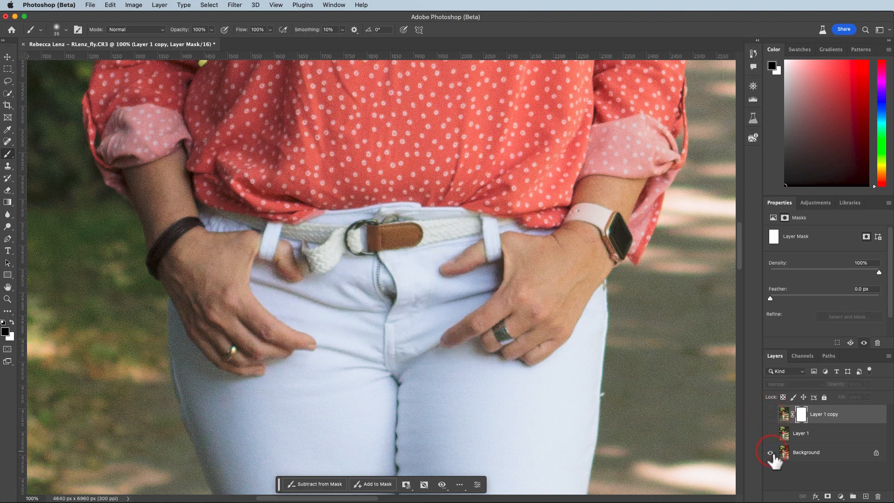
{"action": "left_click", "coordinate": [770, 452]}
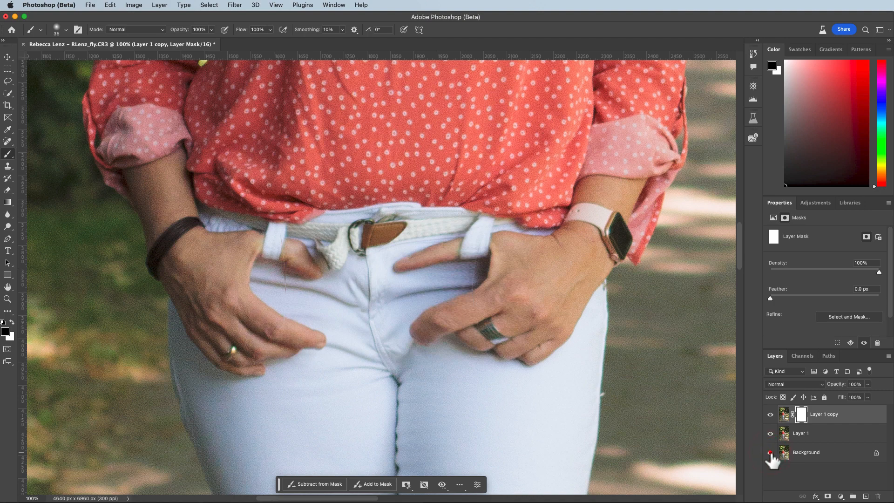
{"action": "left_click", "coordinate": [771, 452]}
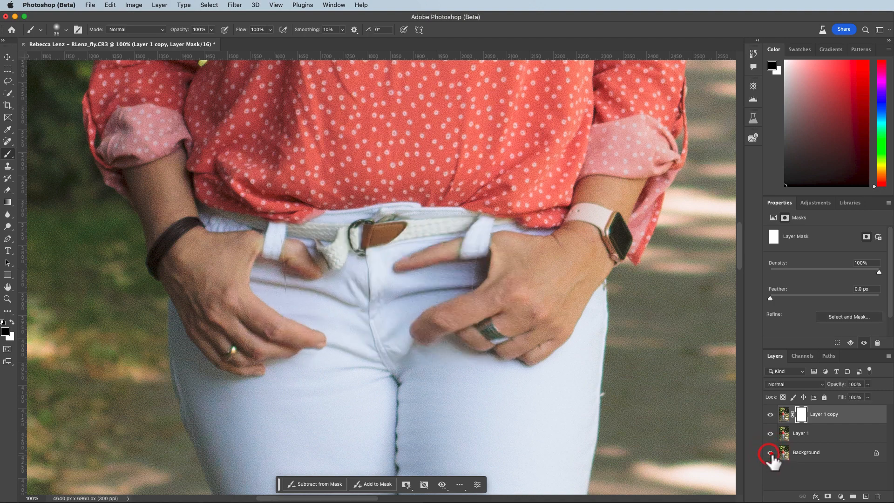
{"action": "left_click", "coordinate": [771, 455]}
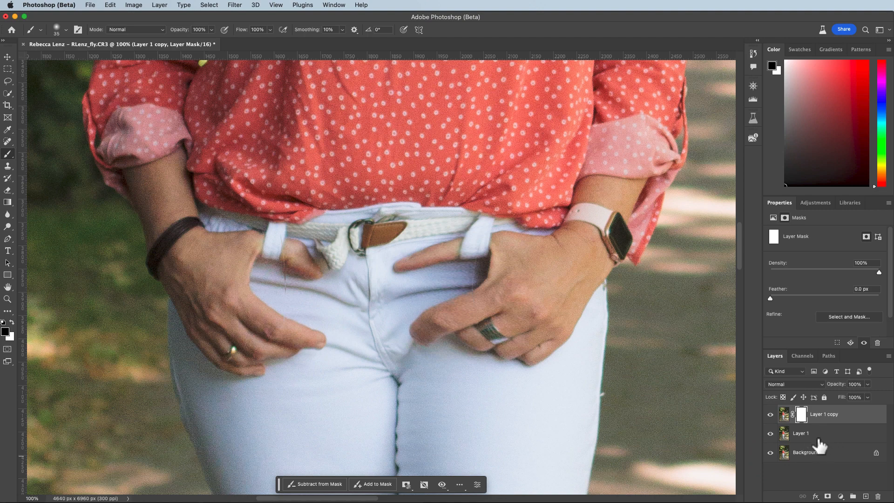
{"action": "mouse_move", "coordinate": [827, 444]}
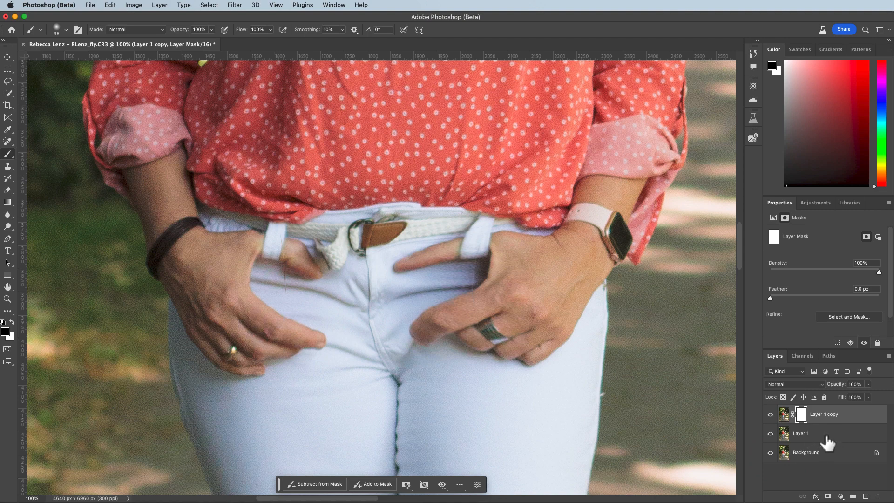
Step: Select Layer 1 and Layer 1 copy together and group them into Group 1
{"action": "left_click", "coordinate": [801, 432]}
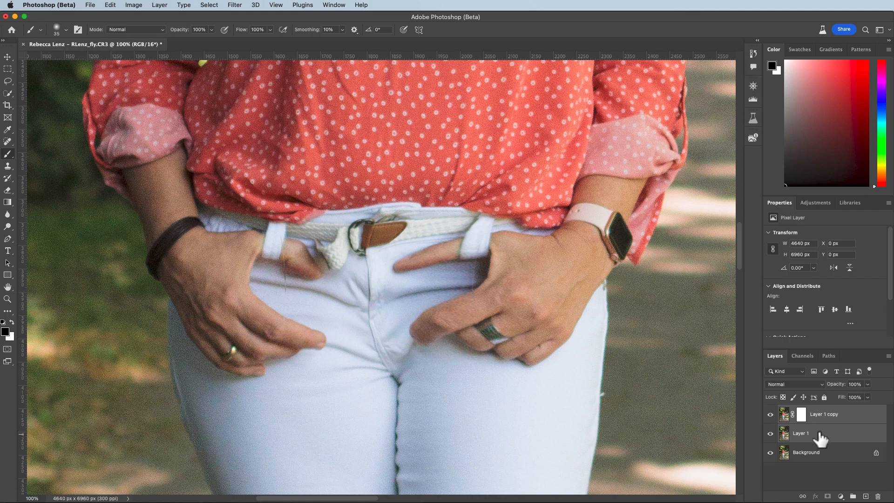
{"action": "key", "text": "cmd+g"}
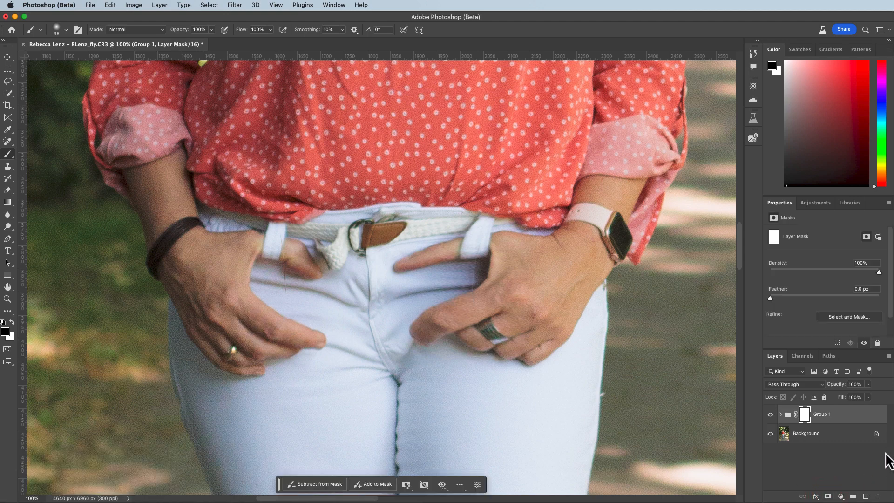
{"action": "mouse_move", "coordinate": [864, 470]}
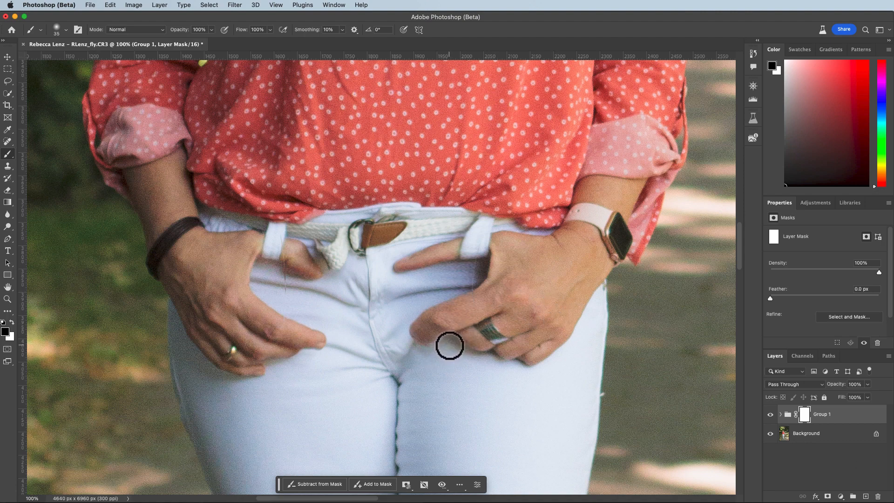
{"action": "mouse_move", "coordinate": [447, 347]}
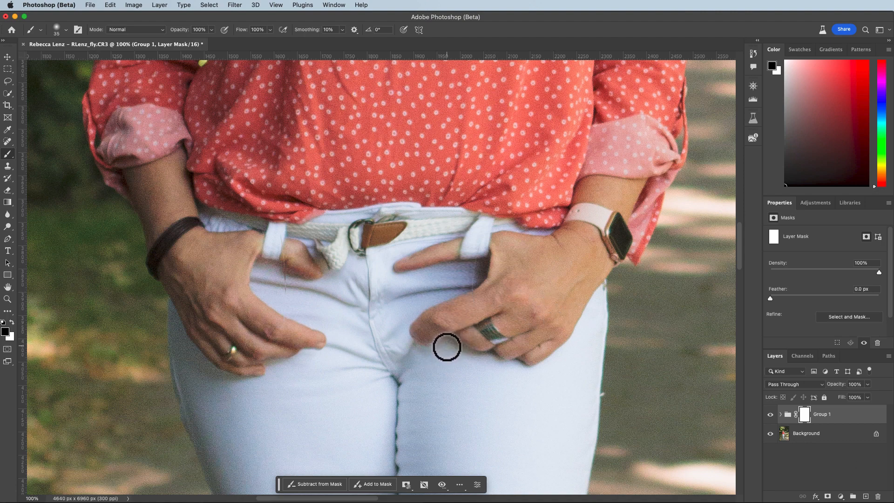
Step: Invert Group 1's mask to black and paint white over the fly to reveal the warp
{"action": "key", "text": "cmd+i"}
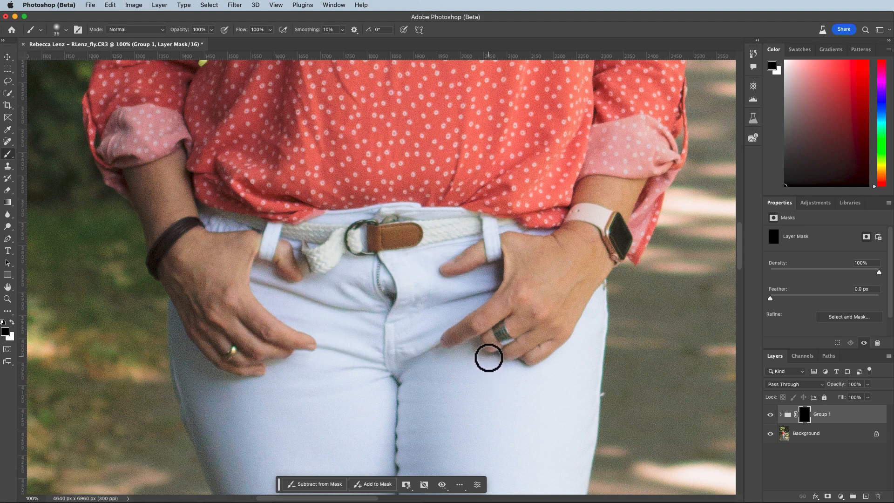
{"action": "mouse_move", "coordinate": [488, 361]}
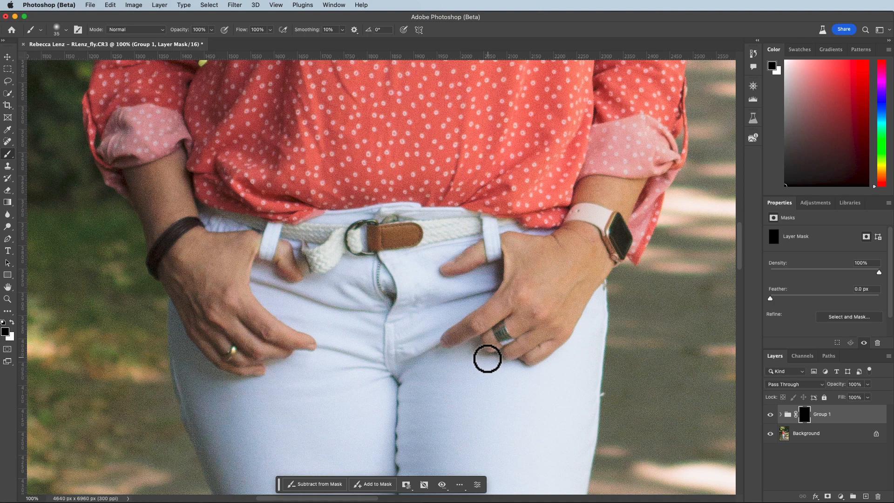
{"action": "mouse_move", "coordinate": [486, 362]}
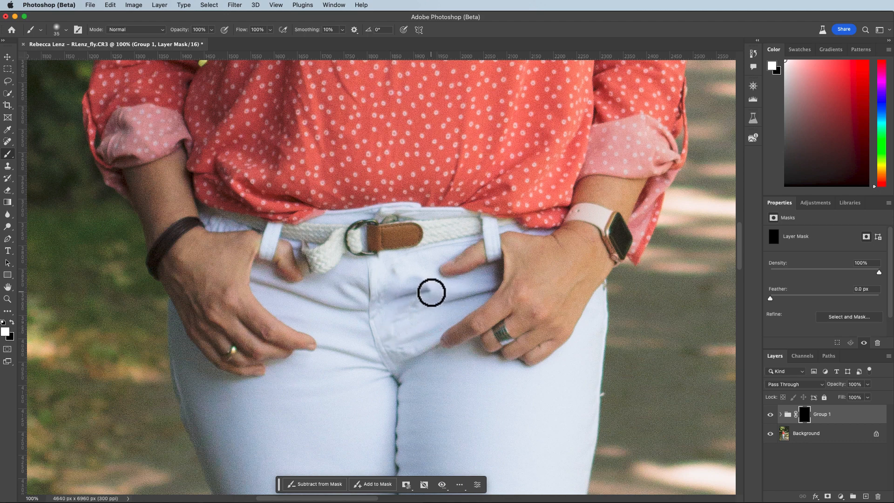
{"action": "left_click_drag", "start_coordinate": [432, 293], "coordinate": [476, 288]}
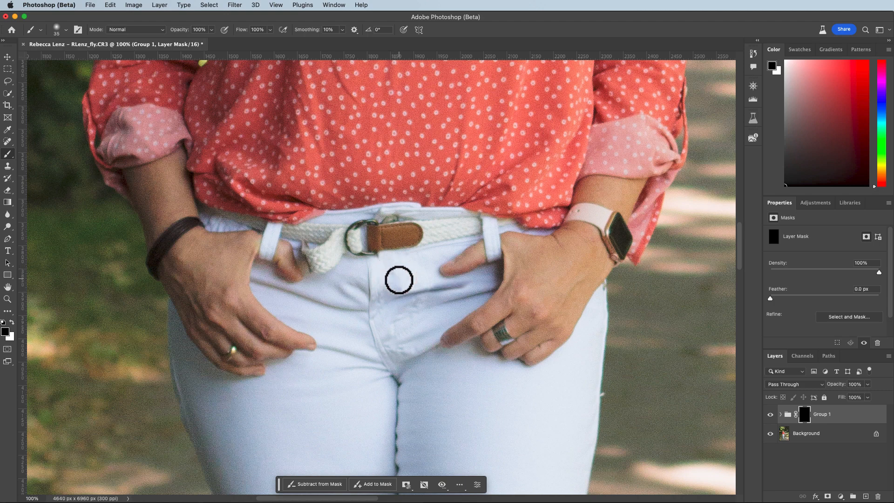
{"action": "mouse_move", "coordinate": [400, 277]}
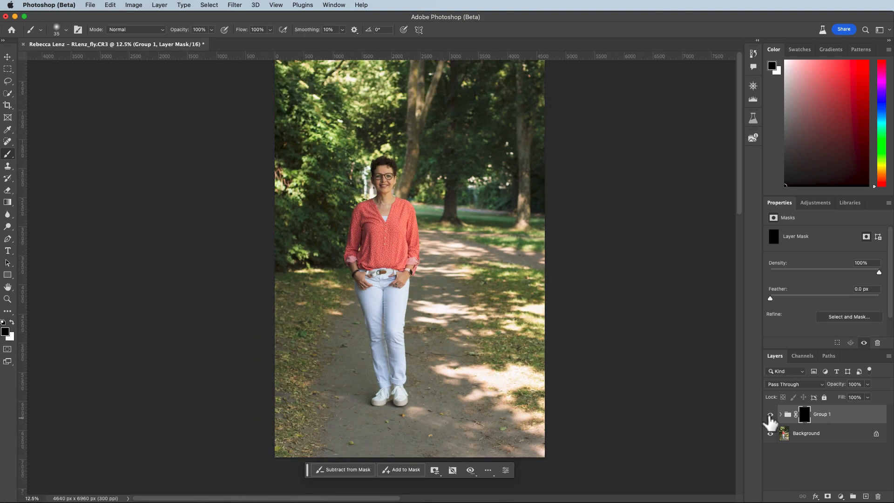
Step: Toggle Group 1's visibility to check how the closed fly blends with the original
{"action": "left_click", "coordinate": [770, 414]}
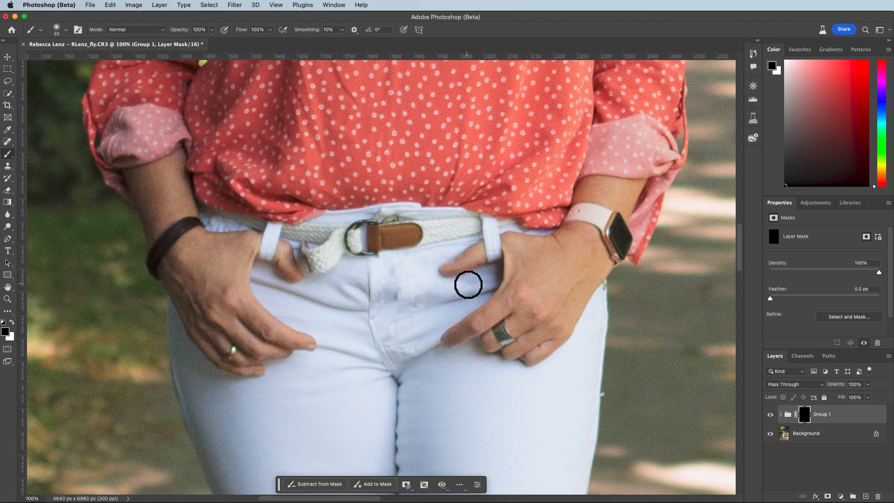
{"action": "mouse_move", "coordinate": [392, 295]}
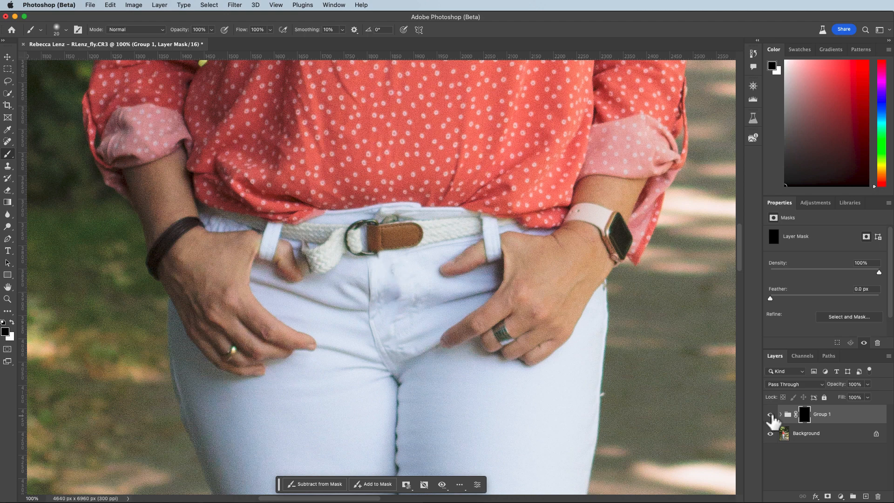
{"action": "left_click", "coordinate": [771, 414]}
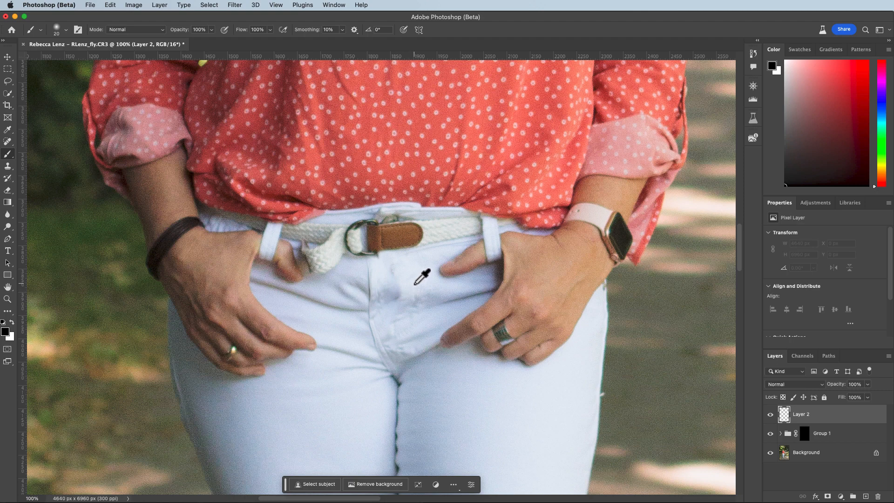
Step: Sample a light denim tone and softly paint over the fly shadow on Layer 2 at 18% opacity
{"action": "left_click", "coordinate": [422, 275]}
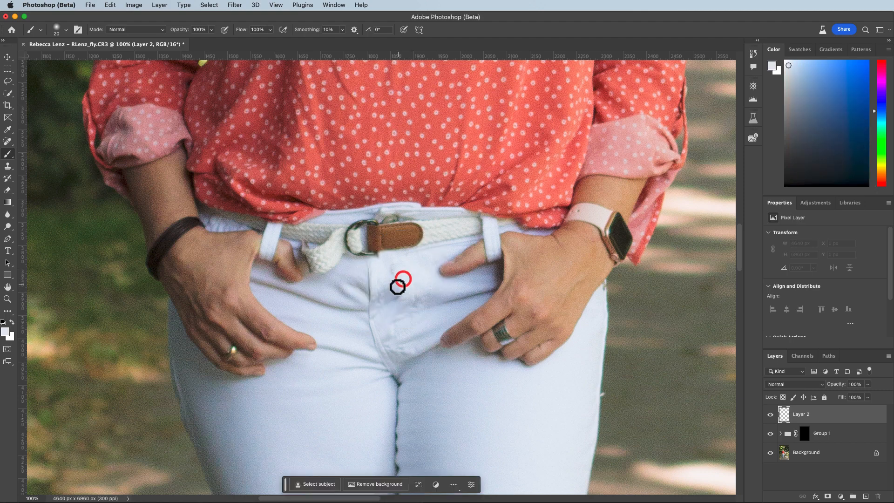
{"action": "left_click", "coordinate": [199, 29]}
{"action": "type", "text": "18"}
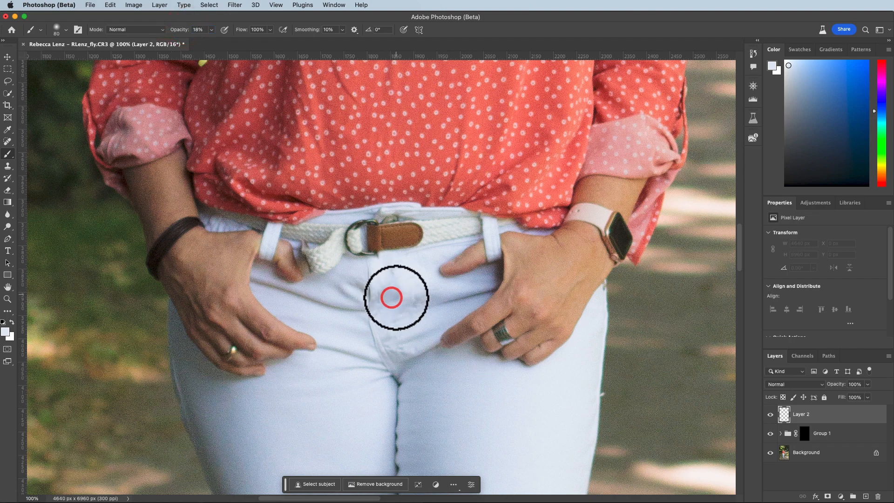
{"action": "left_click", "coordinate": [392, 297]}
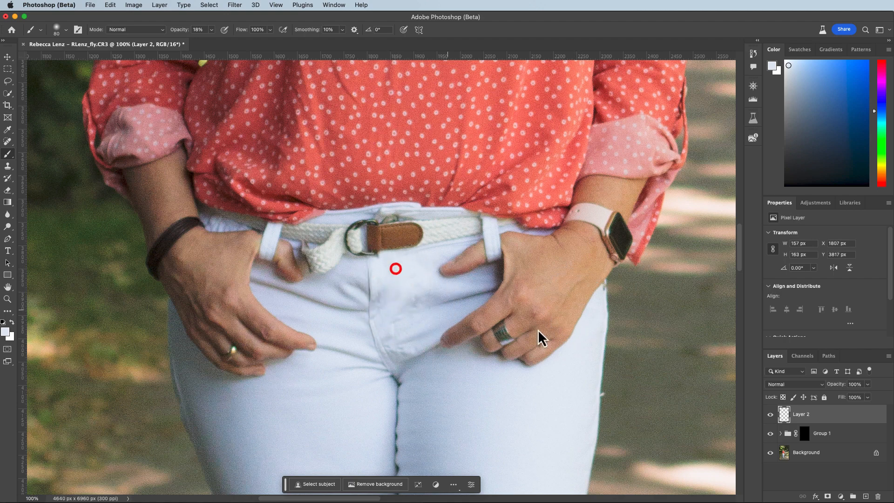
{"action": "left_click", "coordinate": [771, 415]}
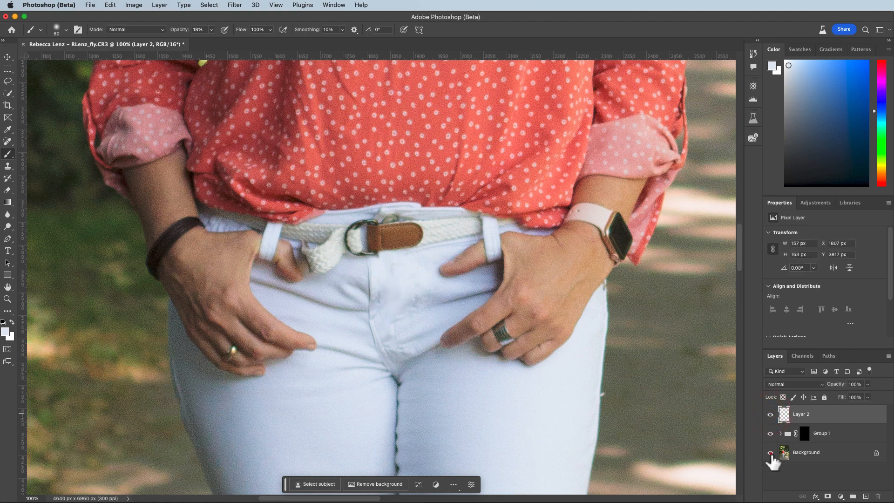
{"action": "left_click", "coordinate": [770, 453]}
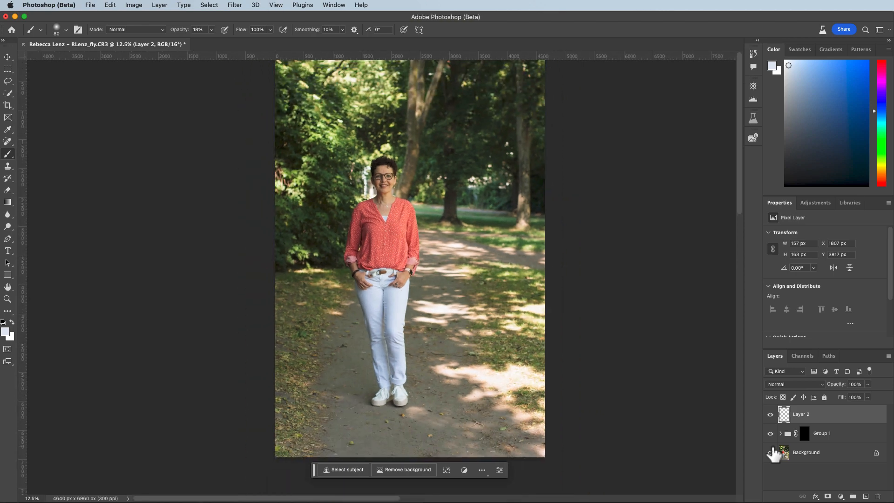
{"action": "mouse_move", "coordinate": [773, 460]}
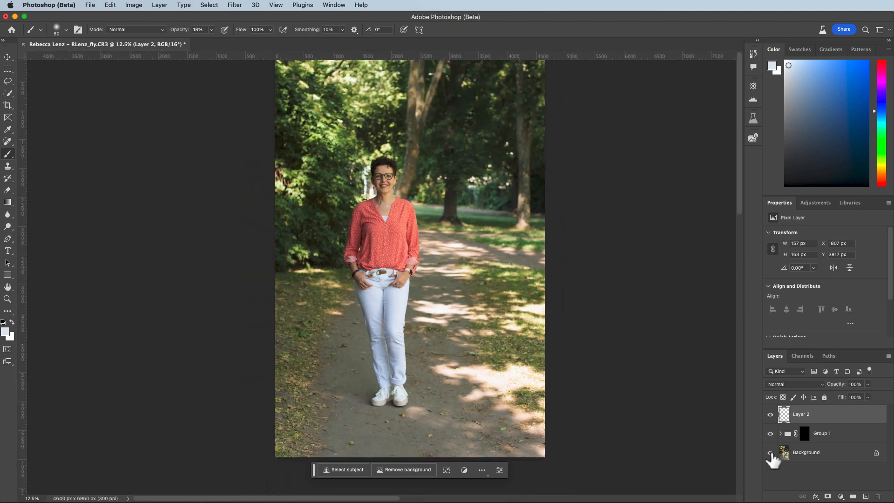
{"action": "left_click", "coordinate": [771, 452]}
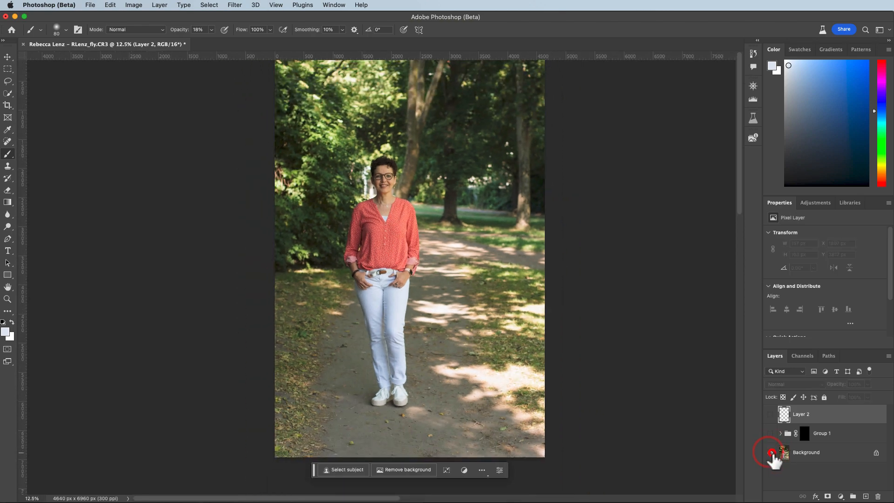
{"action": "left_click", "coordinate": [771, 452]}
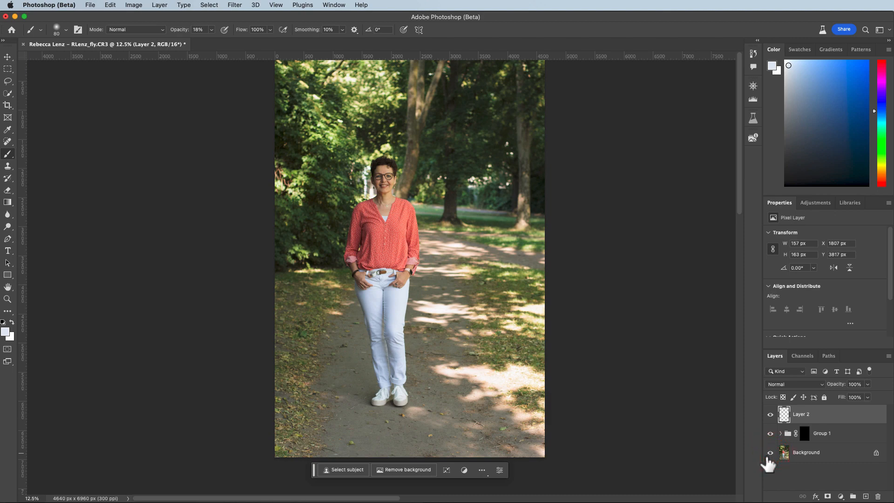